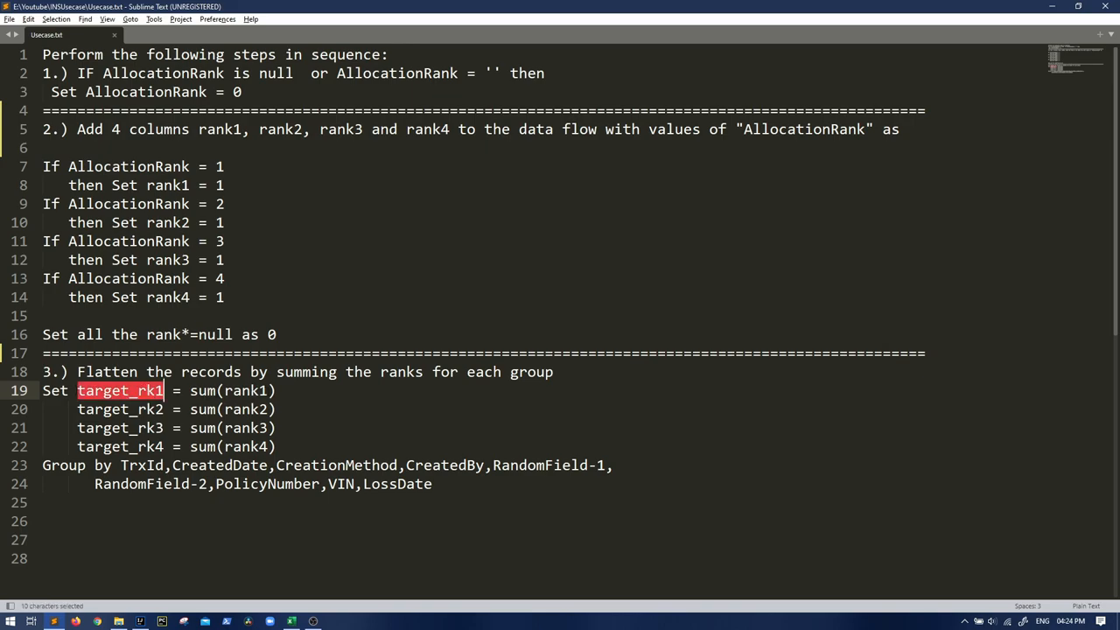
Leave the Sample-Data records and switch to the Pivot-Example sheet showing source and flattened target records
click(153, 621)
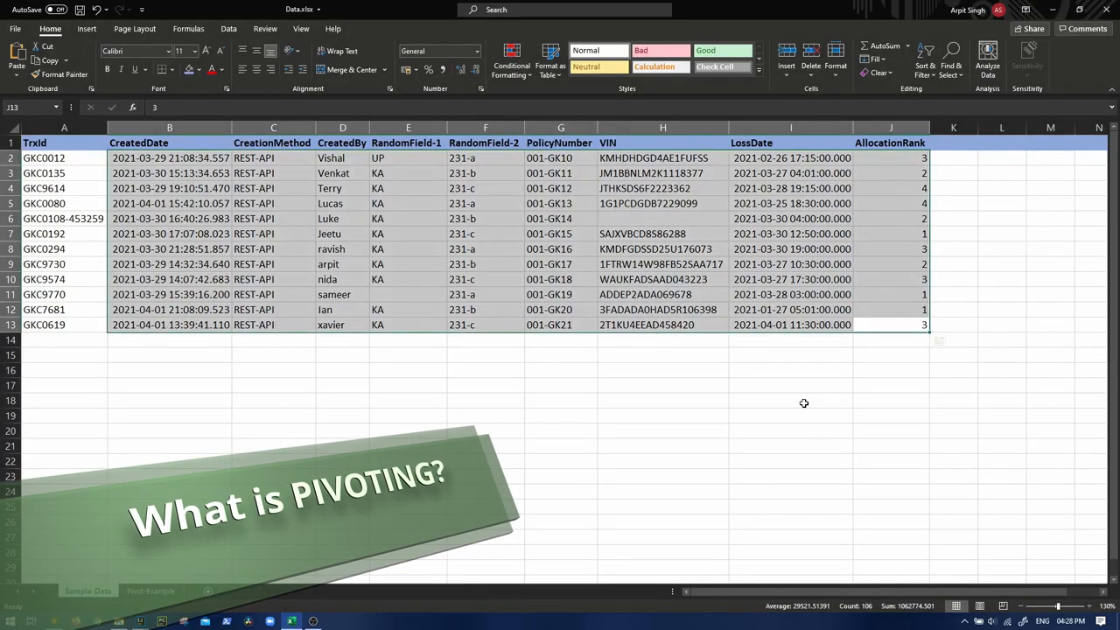
click(790, 401)
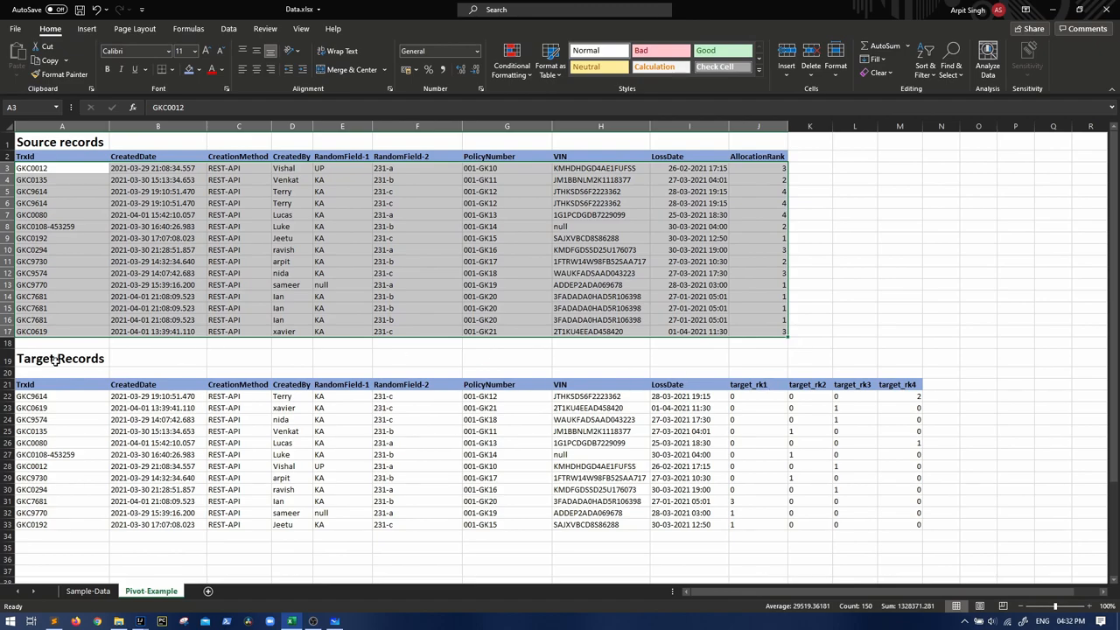
click(60, 357)
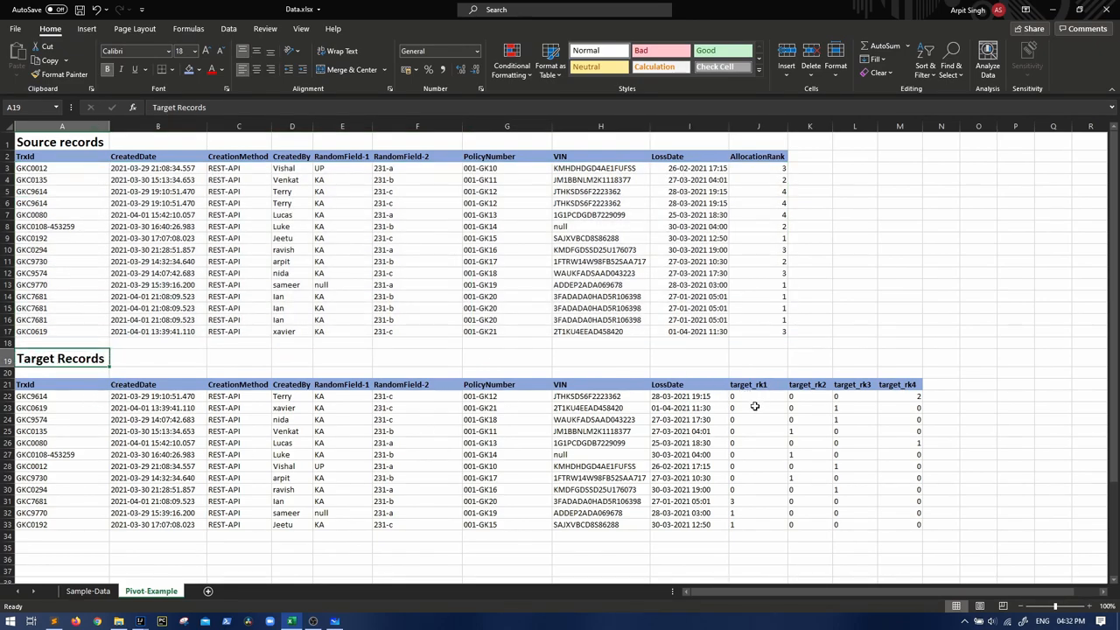